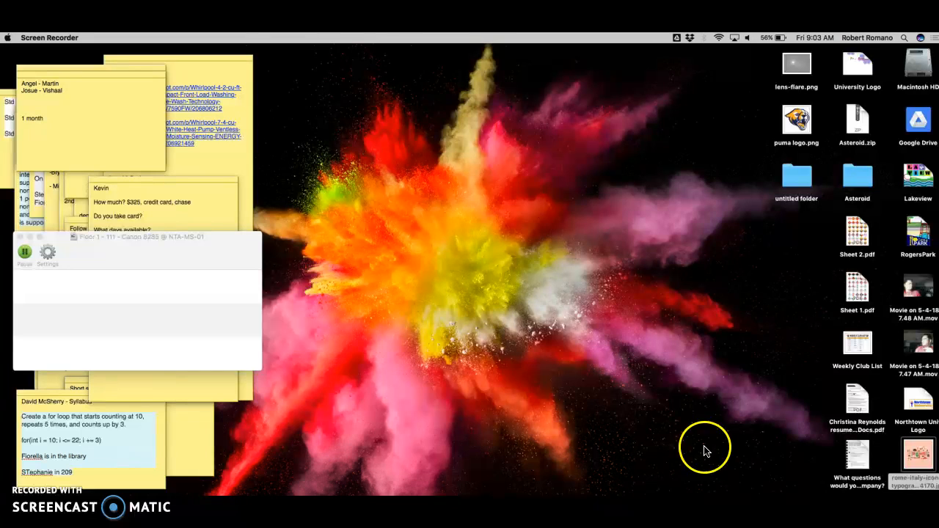
Step: Launch Photo Booth so the live camera view of the person shows
click(905, 38)
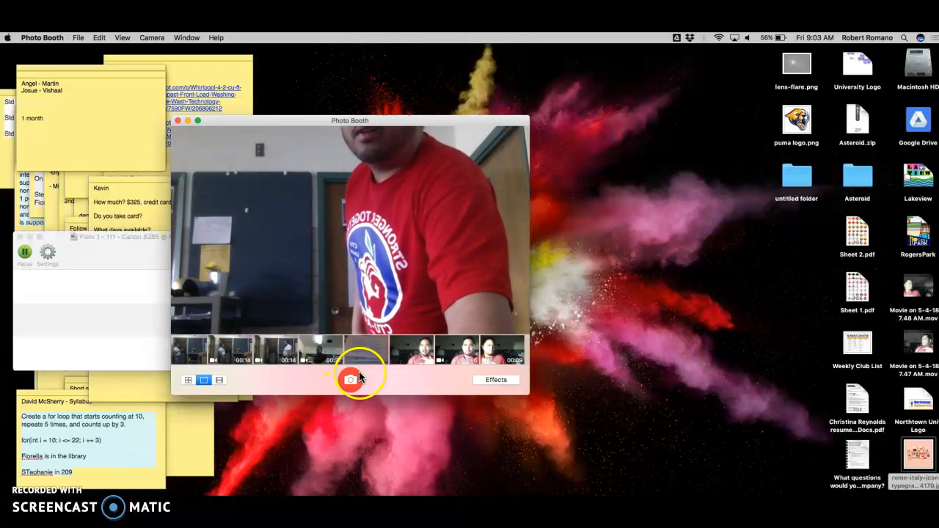
Step: Switch to movie mode and record a first short clip of the person moving around
click(349, 379)
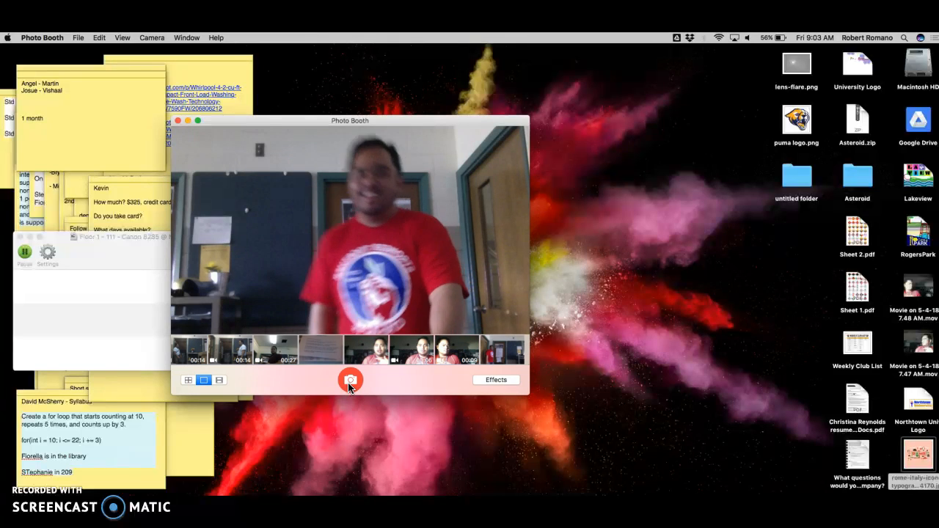
click(220, 378)
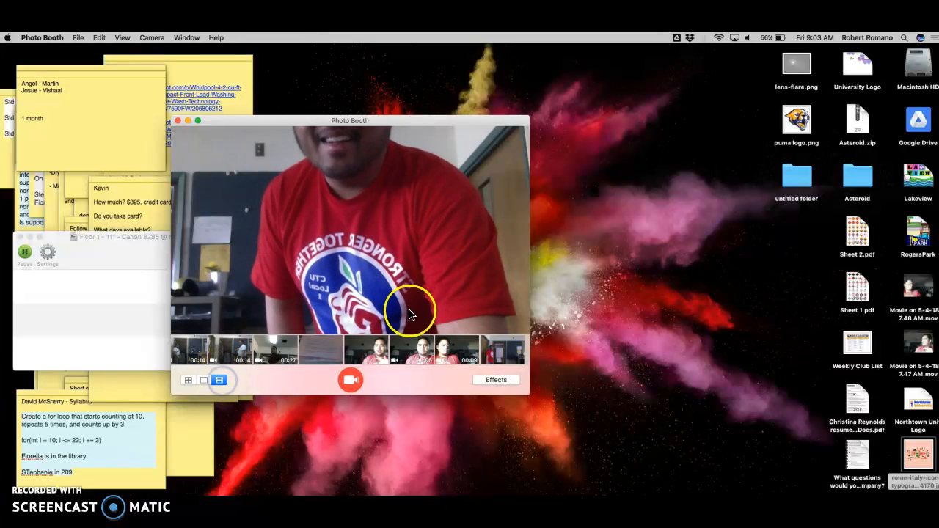
click(350, 380)
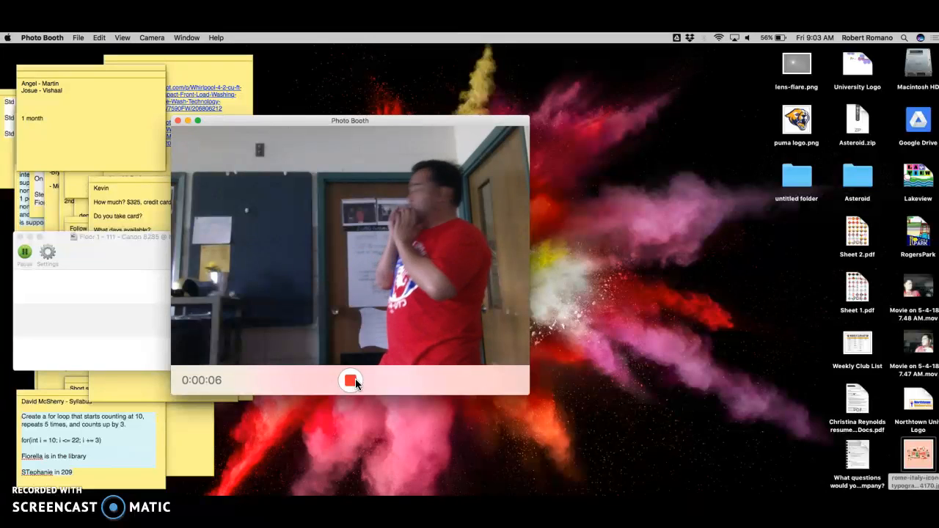
click(349, 380)
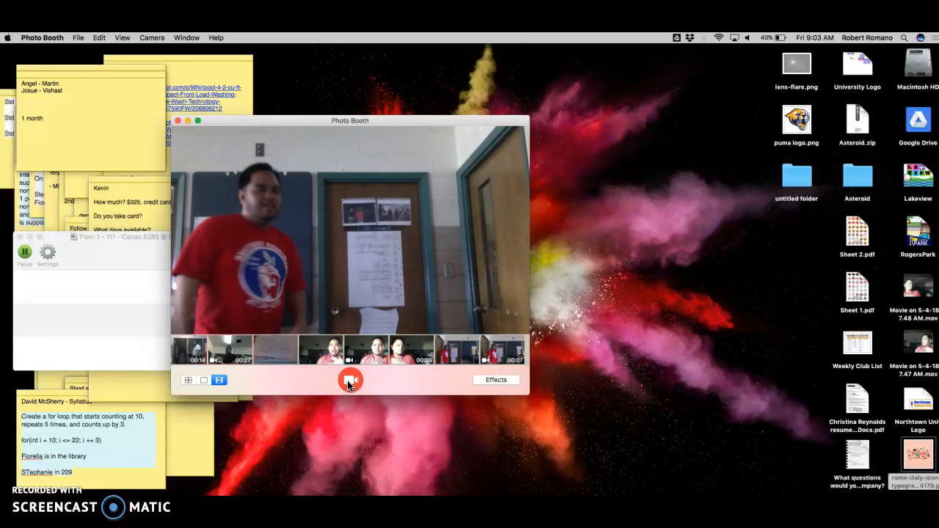
Step: Record a second short clip after the countdown and open its thumbnail for review
click(349, 380)
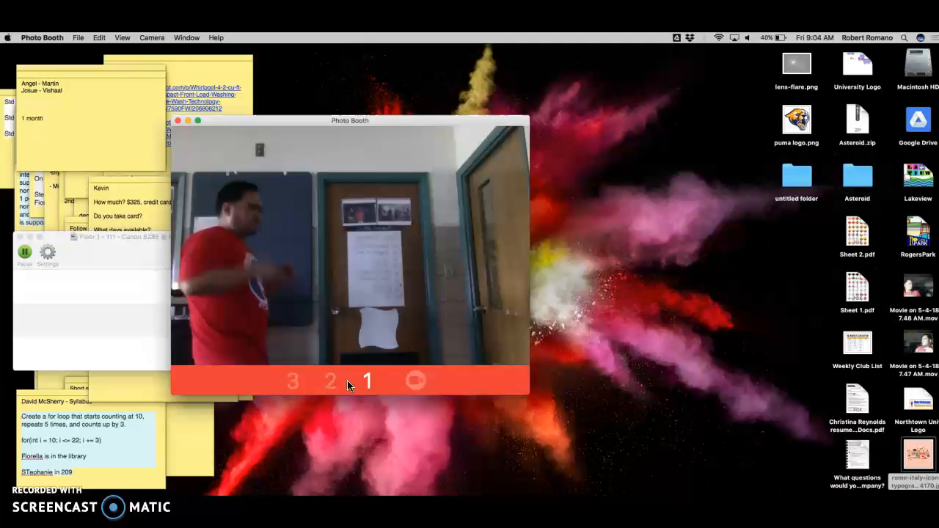
click(415, 382)
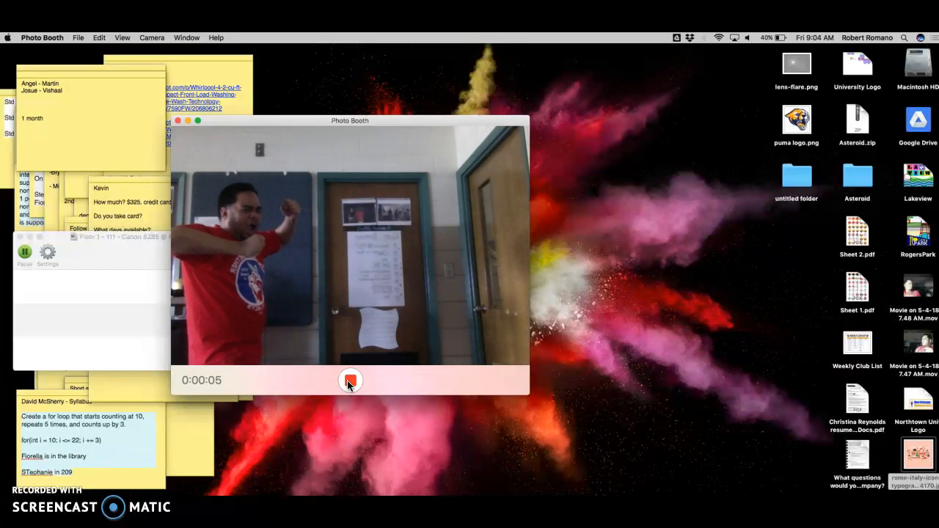
click(349, 380)
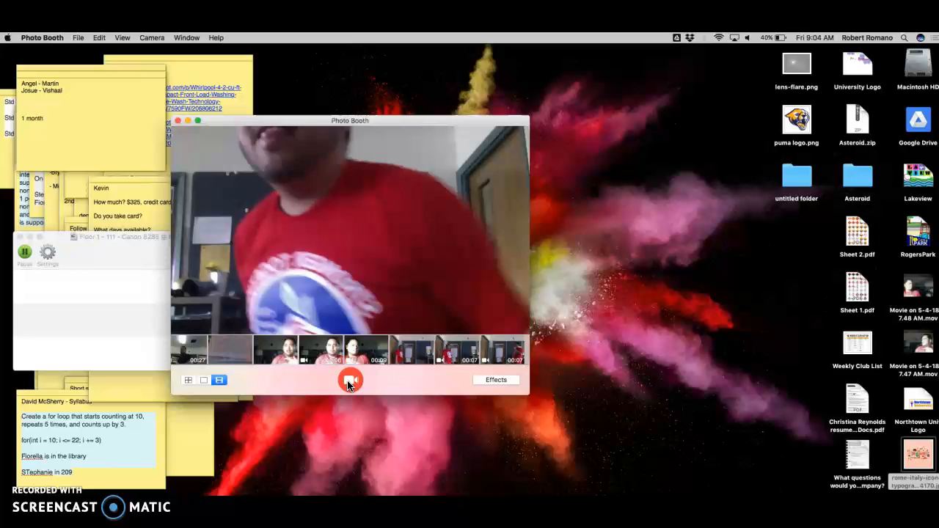
click(458, 349)
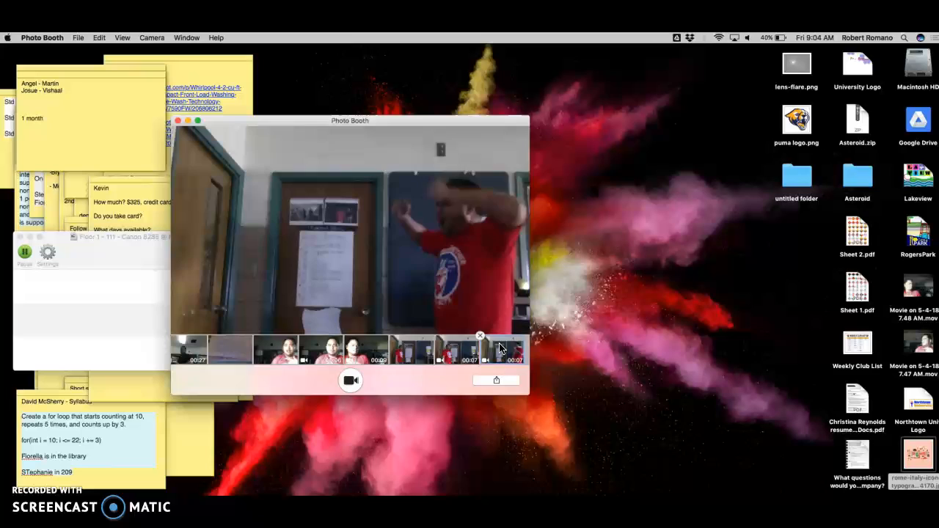
Step: Play back the second clip and drag the clip thumbnails onto the desktop as movie files
click(484, 349)
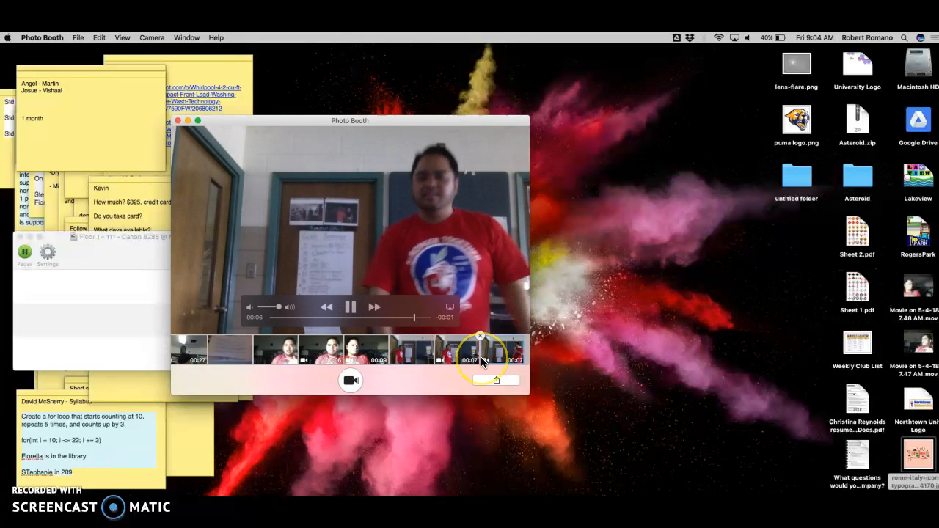
click(590, 330)
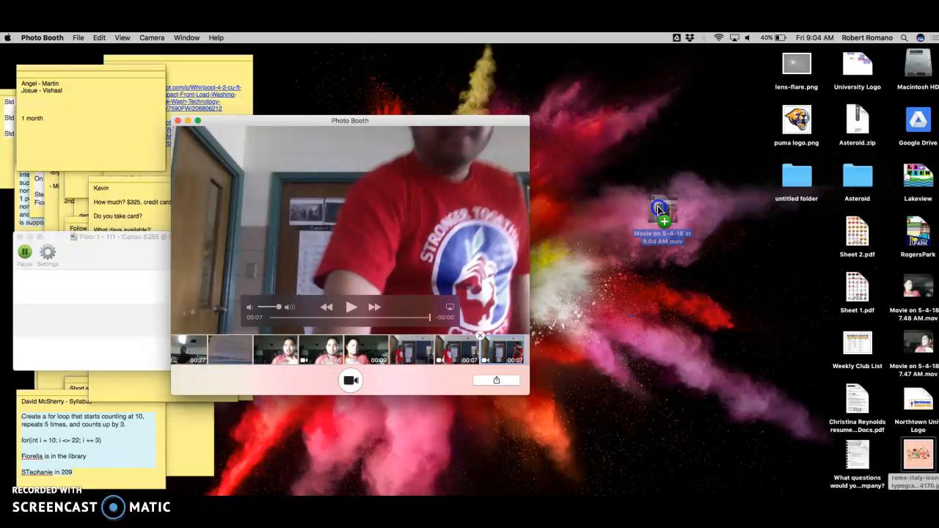
click(350, 307)
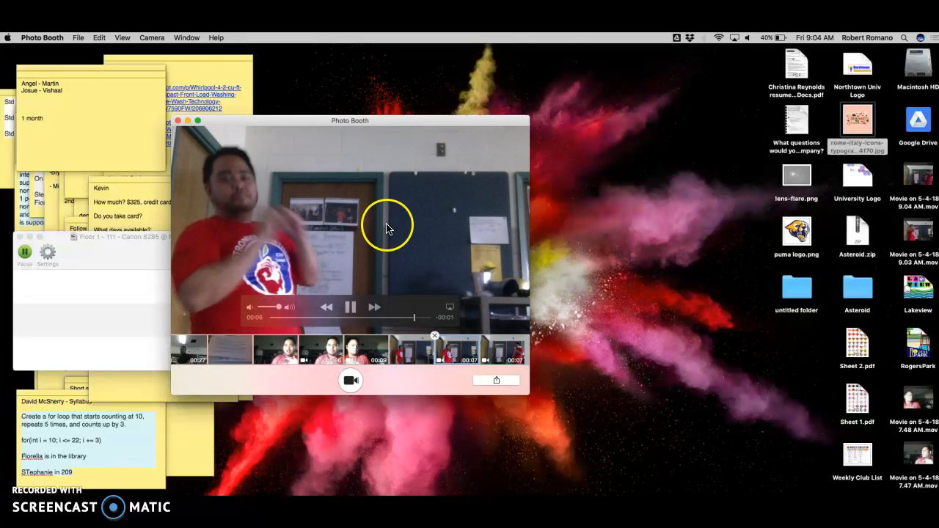
click(349, 308)
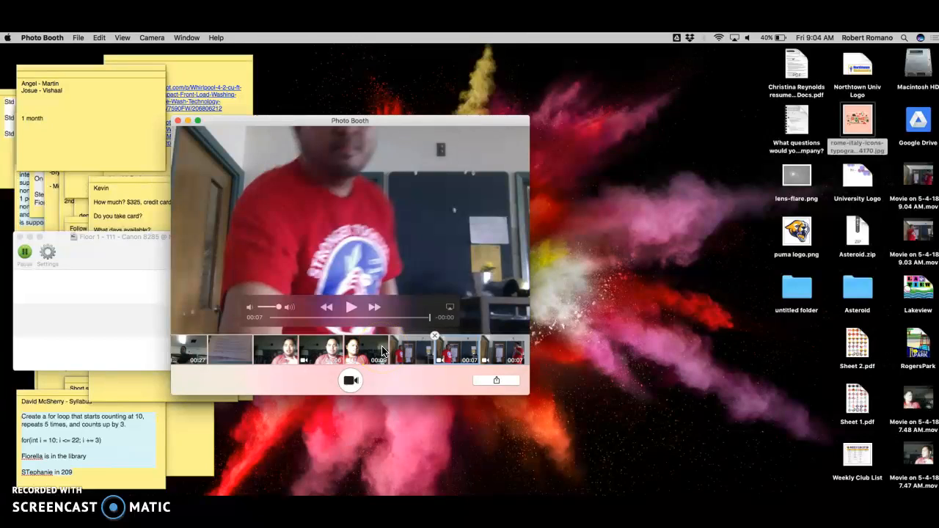
click(351, 307)
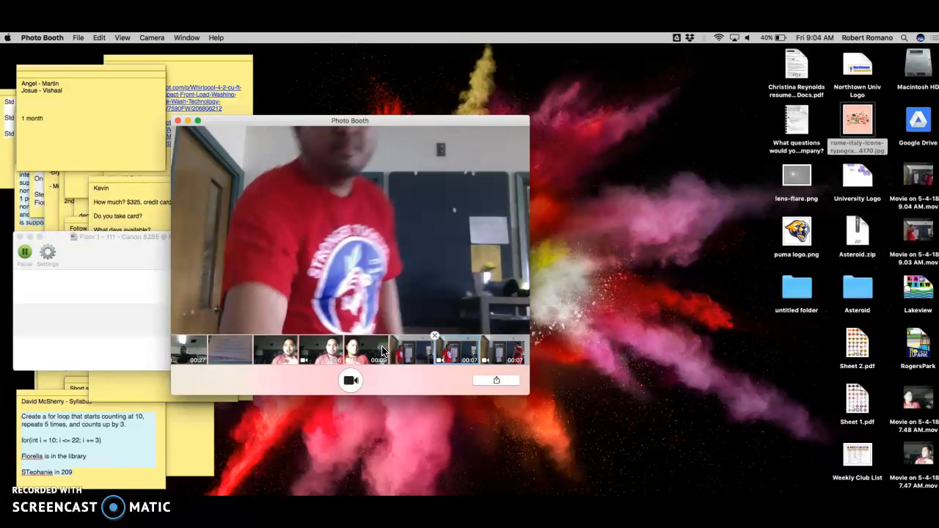
mouse_move(534, 307)
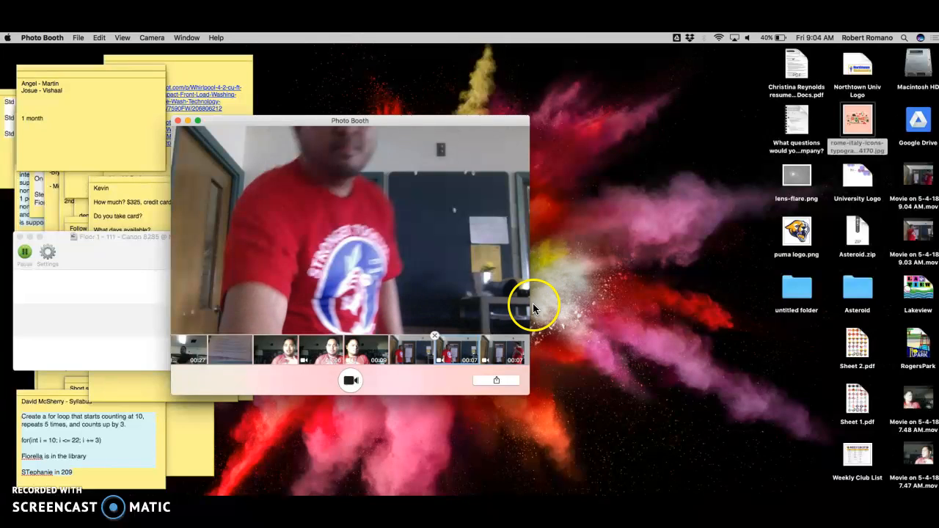
click(658, 352)
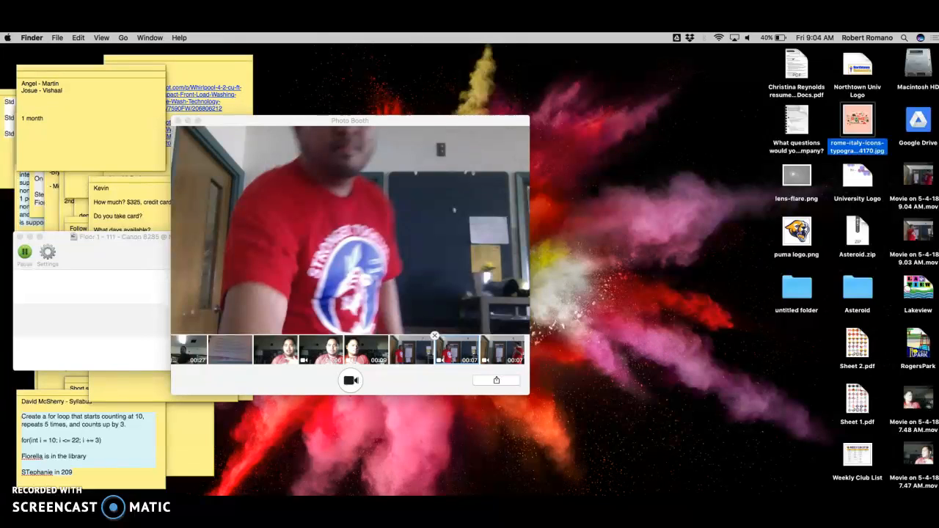
mouse_move(402, 478)
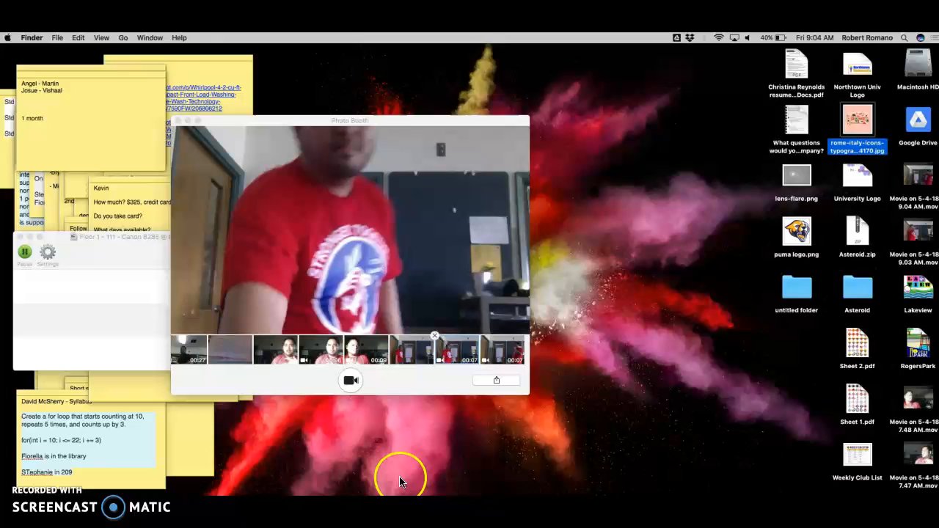
mouse_move(616, 487)
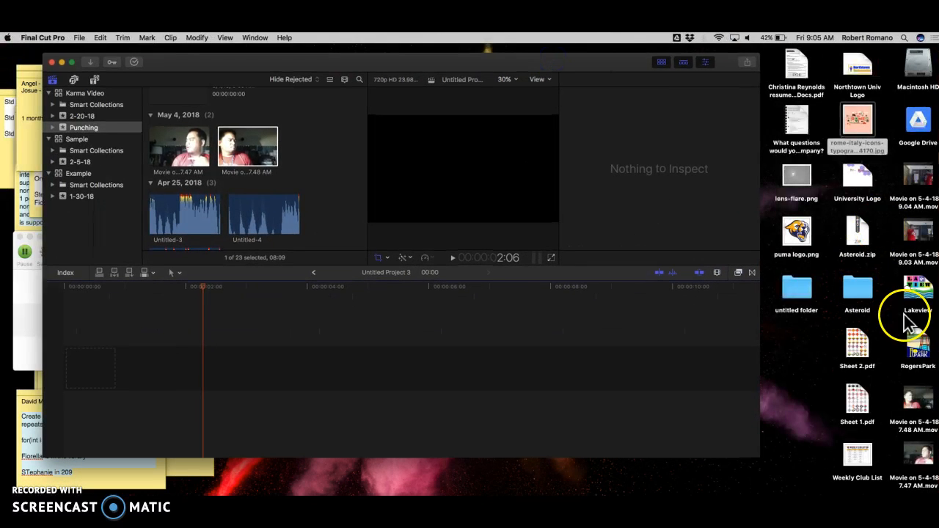
Step: Bring the desktop movie files into the Punching event in Final Cut Pro
right_click(919, 179)
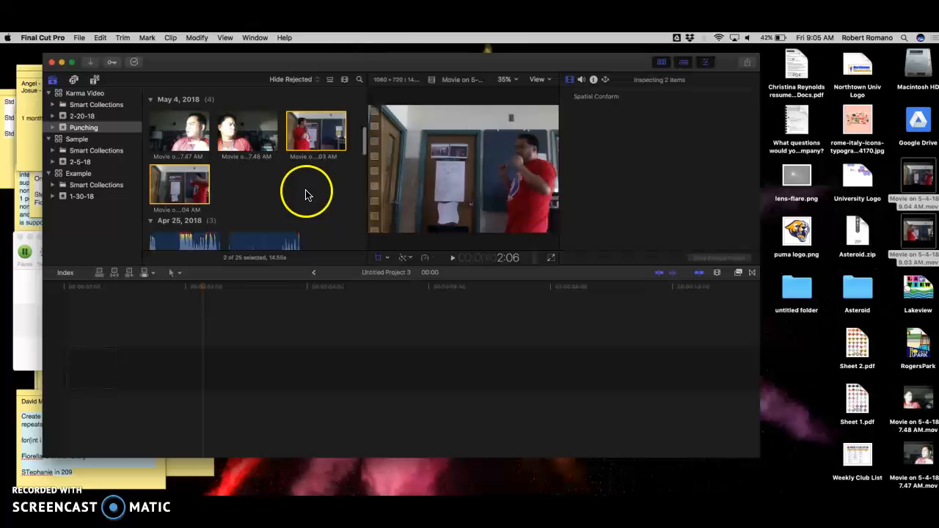
Step: Add a Photo Booth punching clip from the event browser to the empty timeline
click(179, 184)
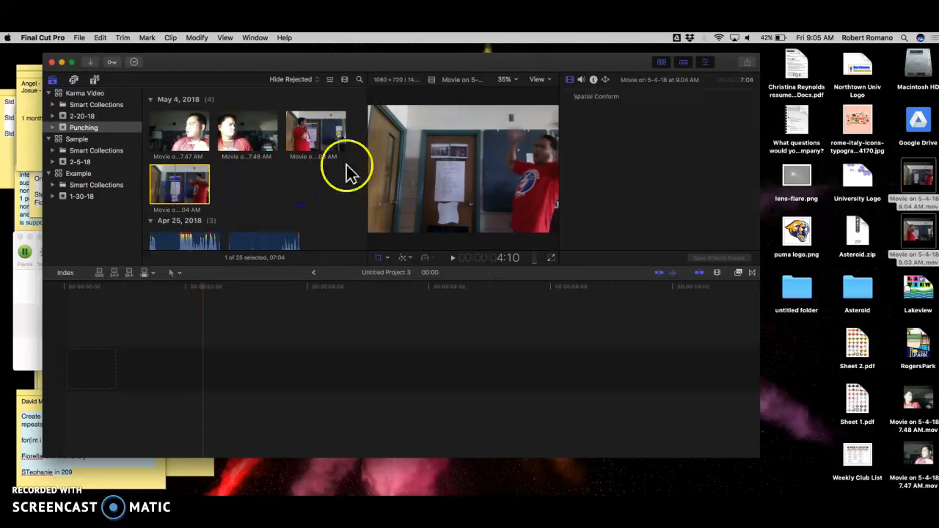
click(316, 131)
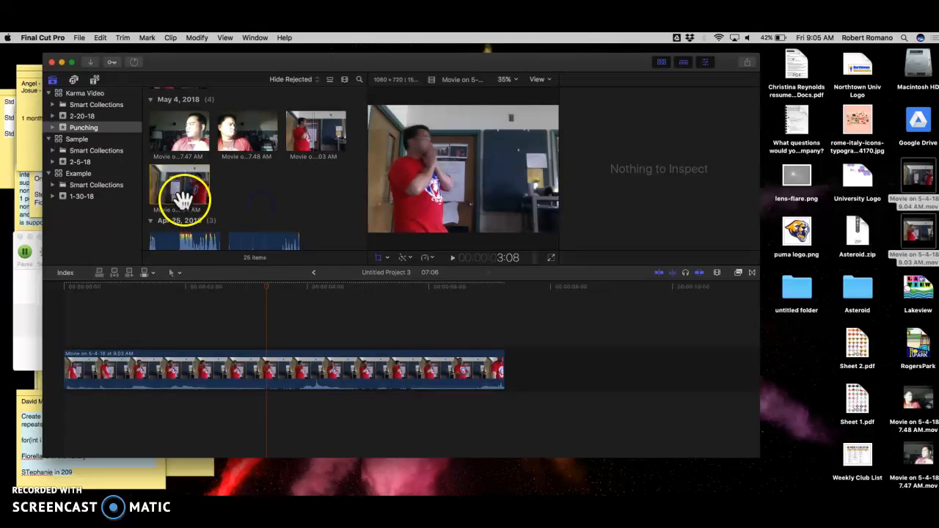
Step: Stack a second Photo Booth clip above the first, aligned at the timeline start
click(179, 183)
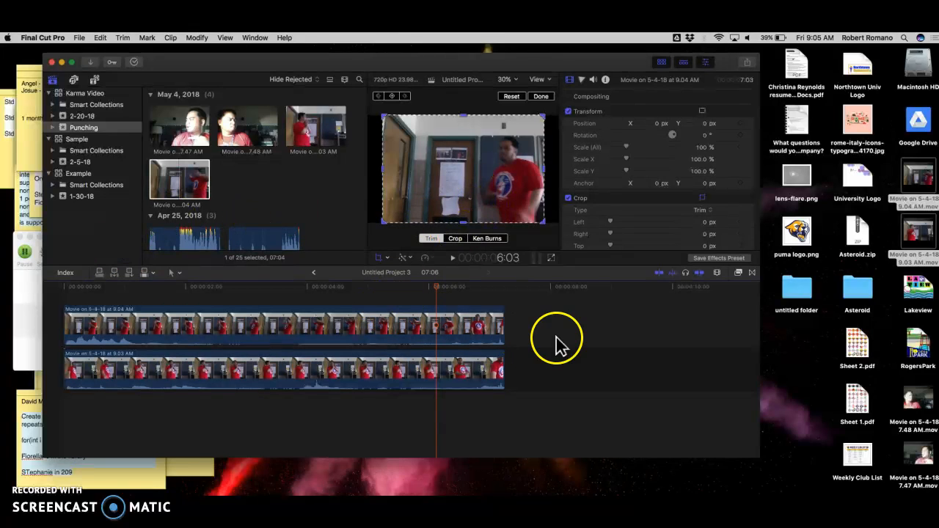
mouse_move(80, 76)
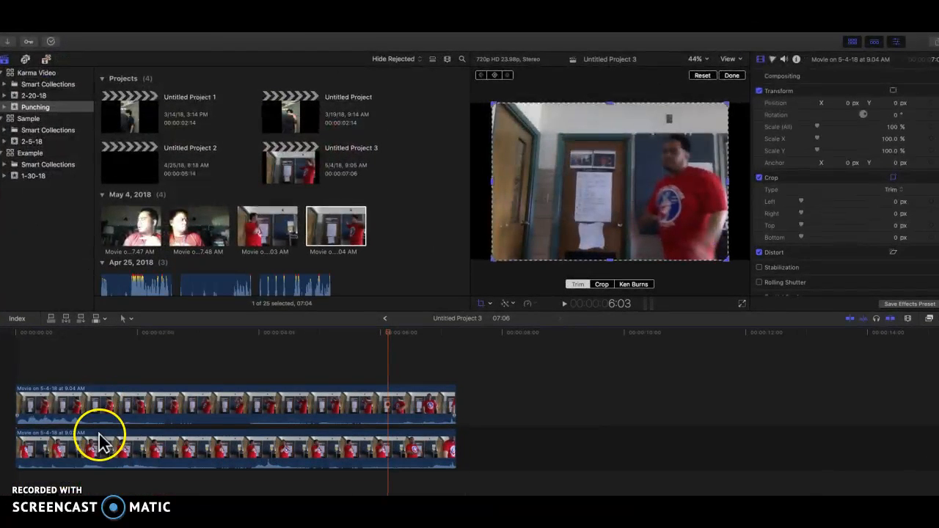
Step: Select the upper stacked clip so its transform handles show in the viewer
click(66, 408)
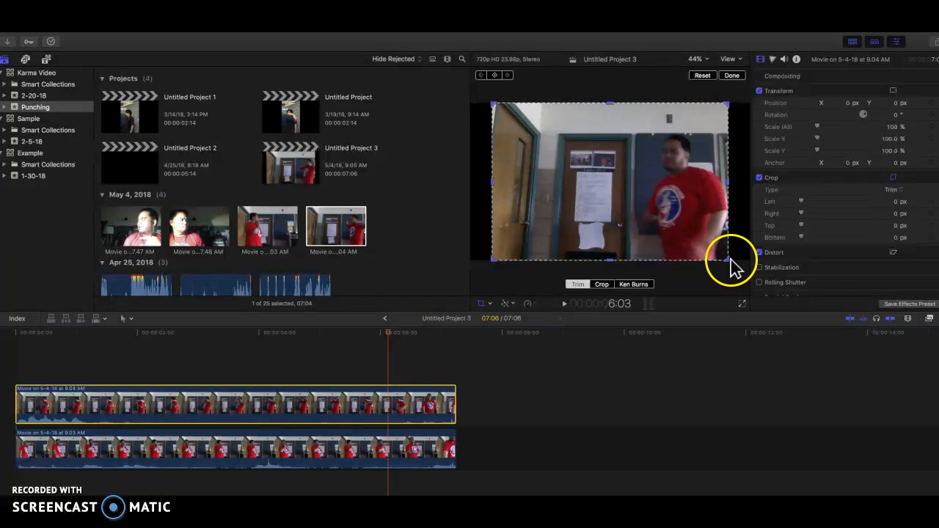
mouse_move(589, 293)
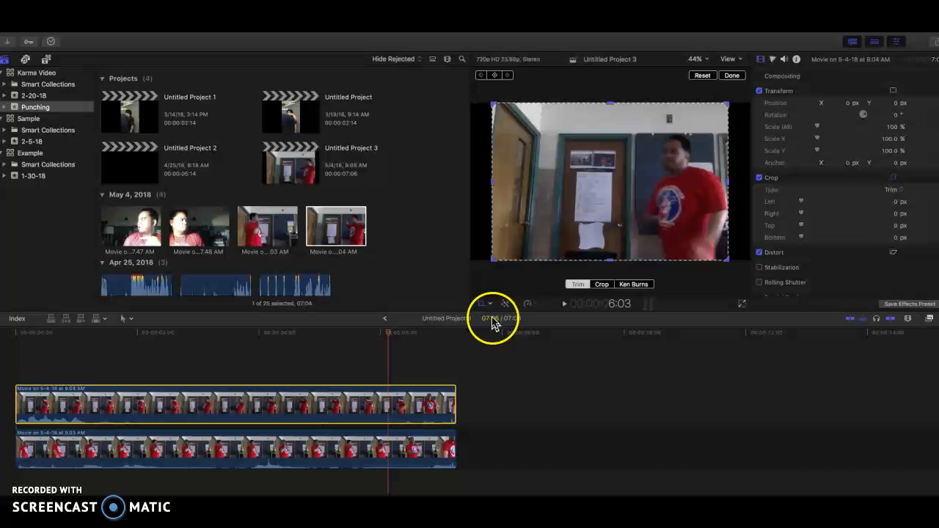
Step: Crop the upper clip's left edge rightward until both versions of the person show side by side
click(481, 304)
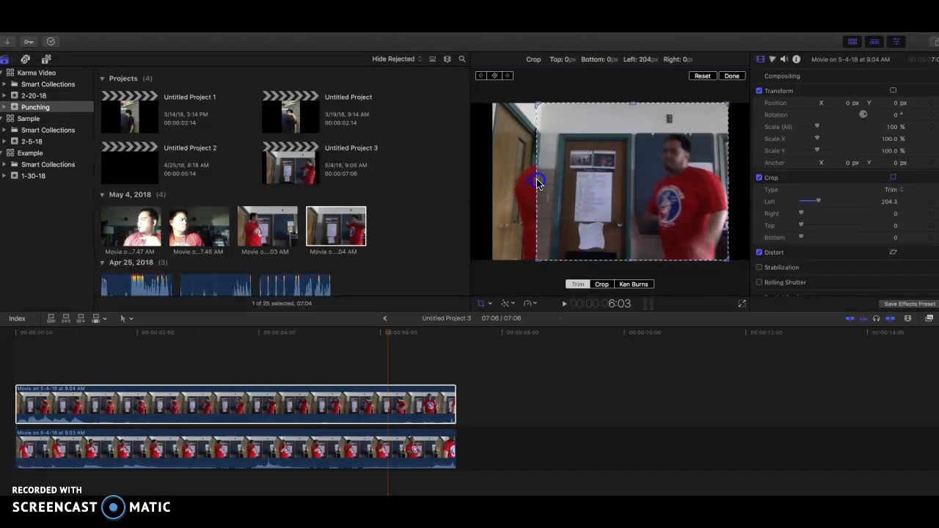
drag(537, 182, 556, 184)
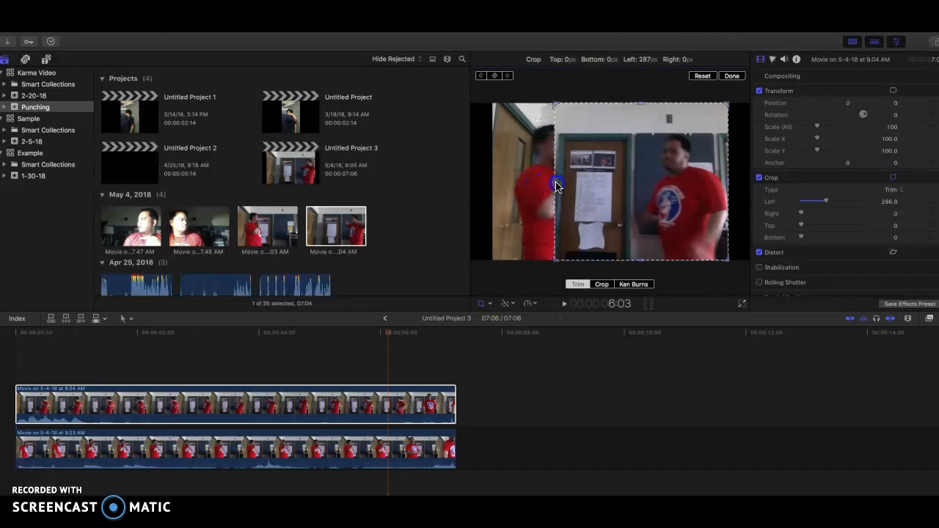
drag(555, 183, 628, 183)
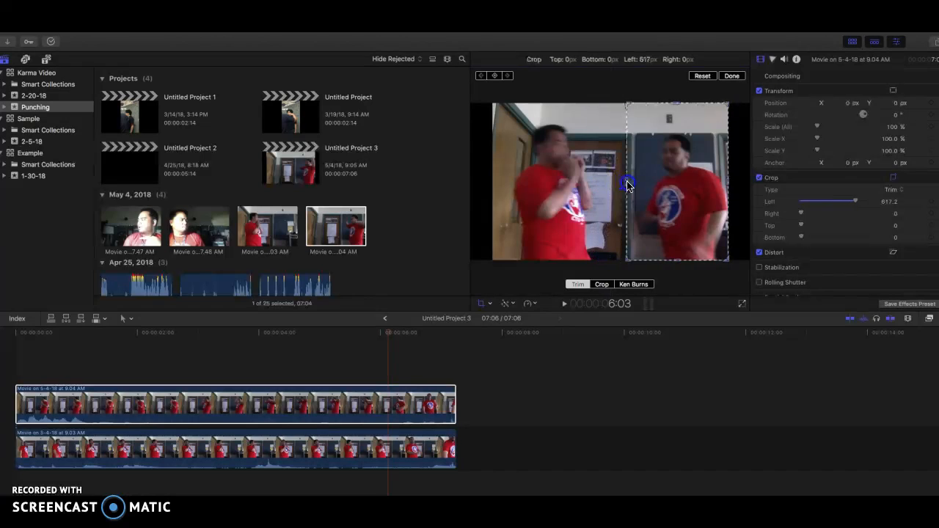
drag(628, 183, 634, 184)
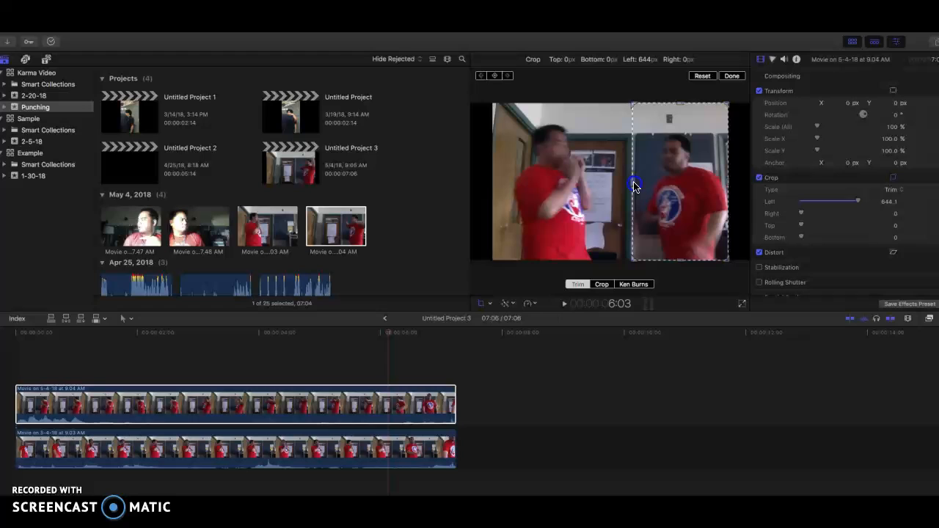
drag(632, 185, 666, 184)
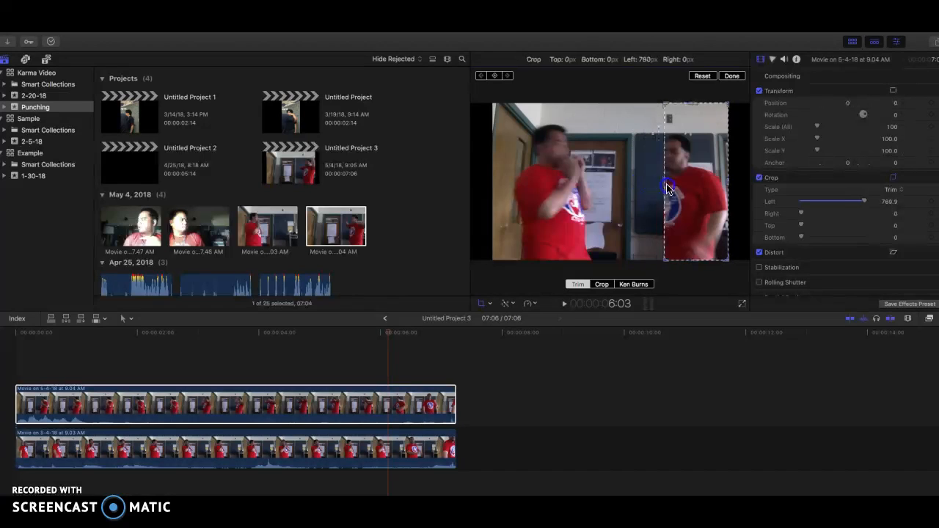
drag(666, 185, 698, 185)
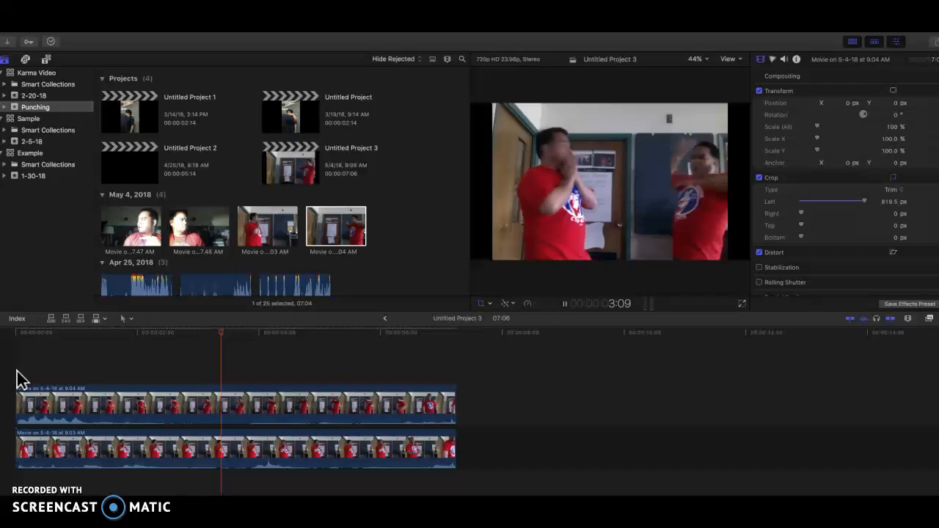
Step: Re-adjust the upper clip's left crop slightly left so the right-hand person is fully visible, then confirm Done
click(891, 177)
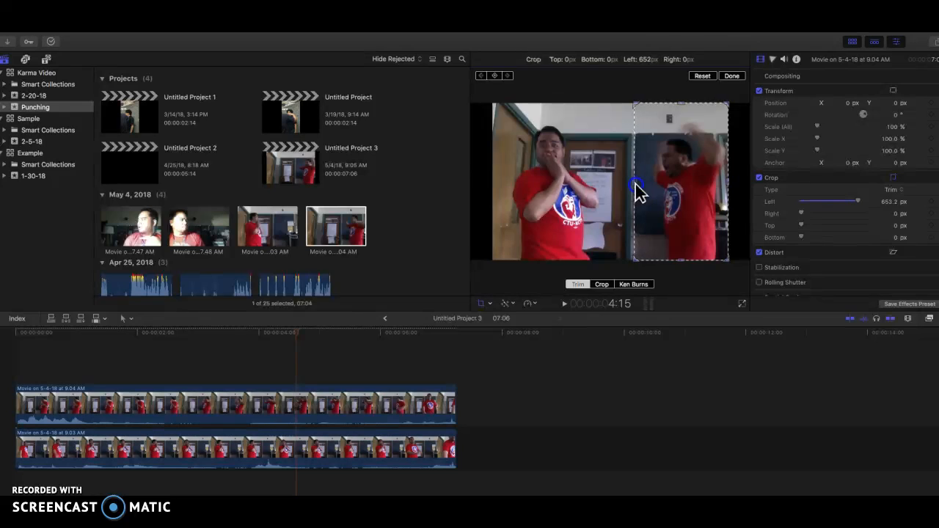
click(730, 76)
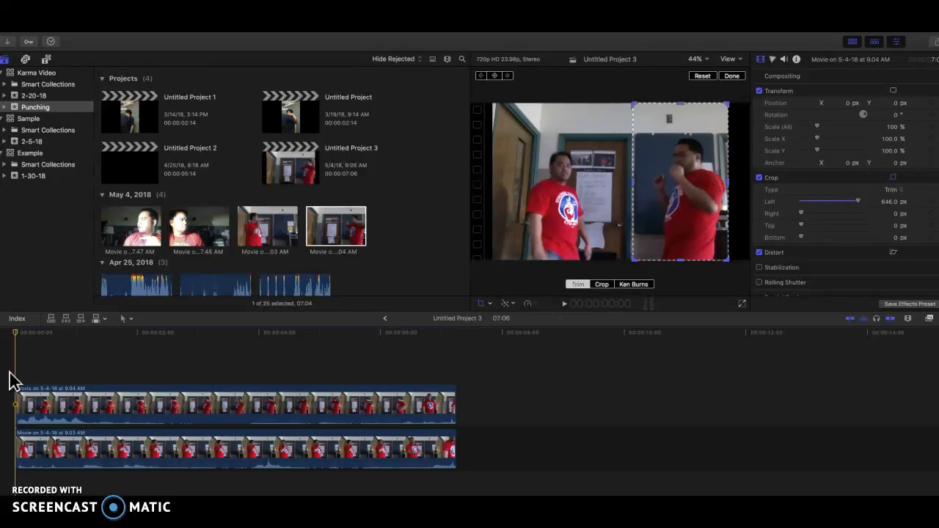
mouse_move(30, 372)
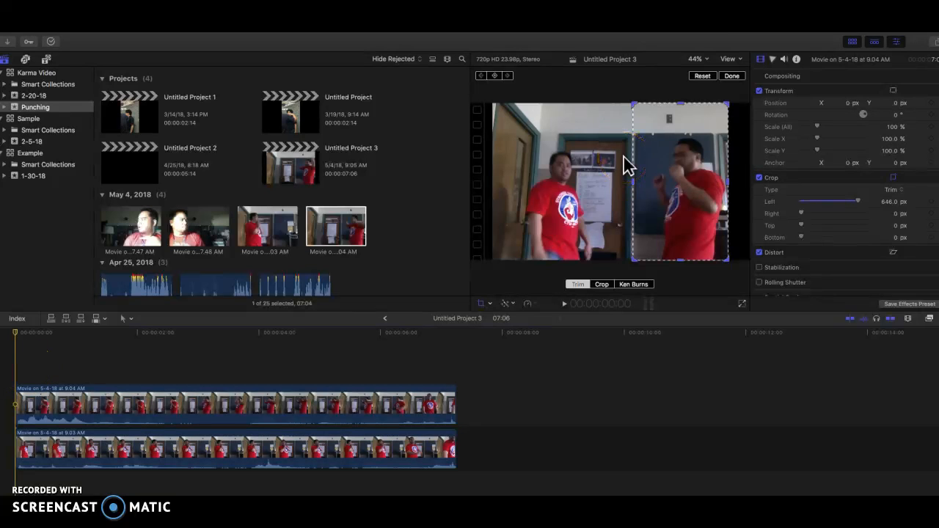
click(593, 417)
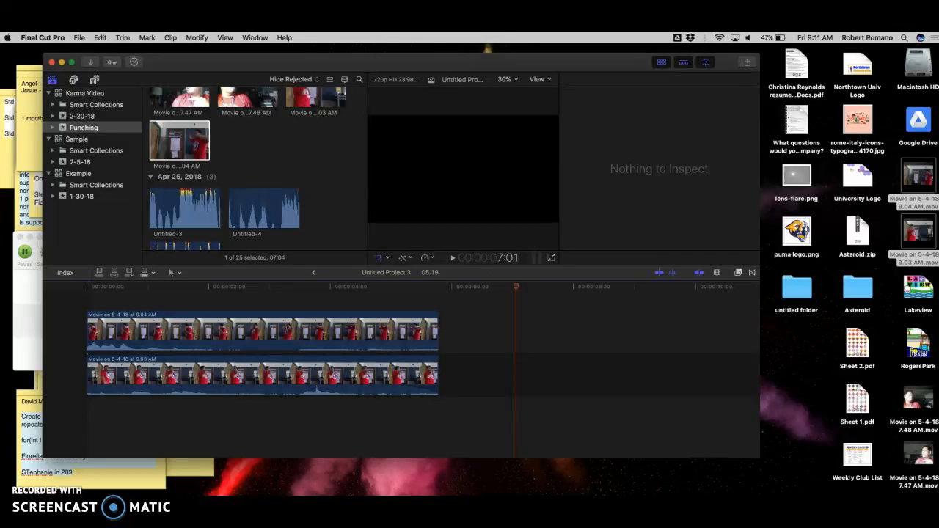
mouse_move(895, 44)
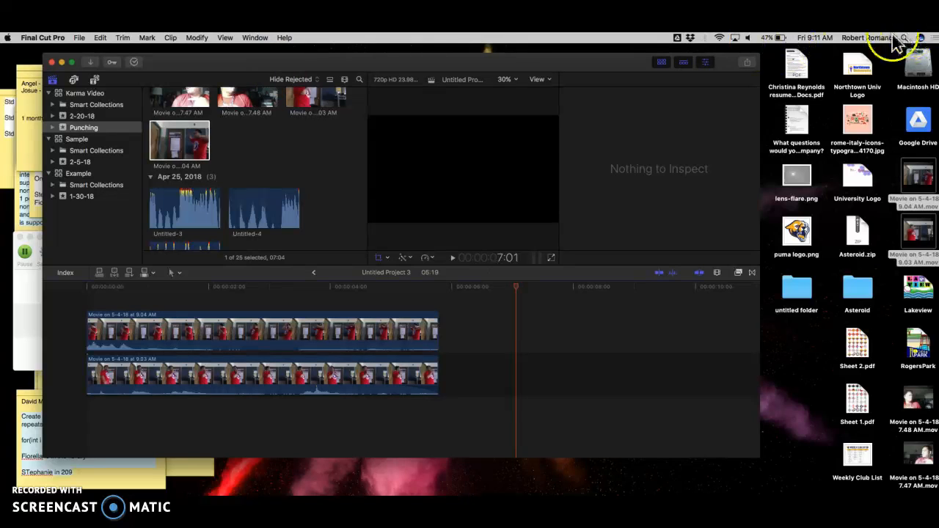